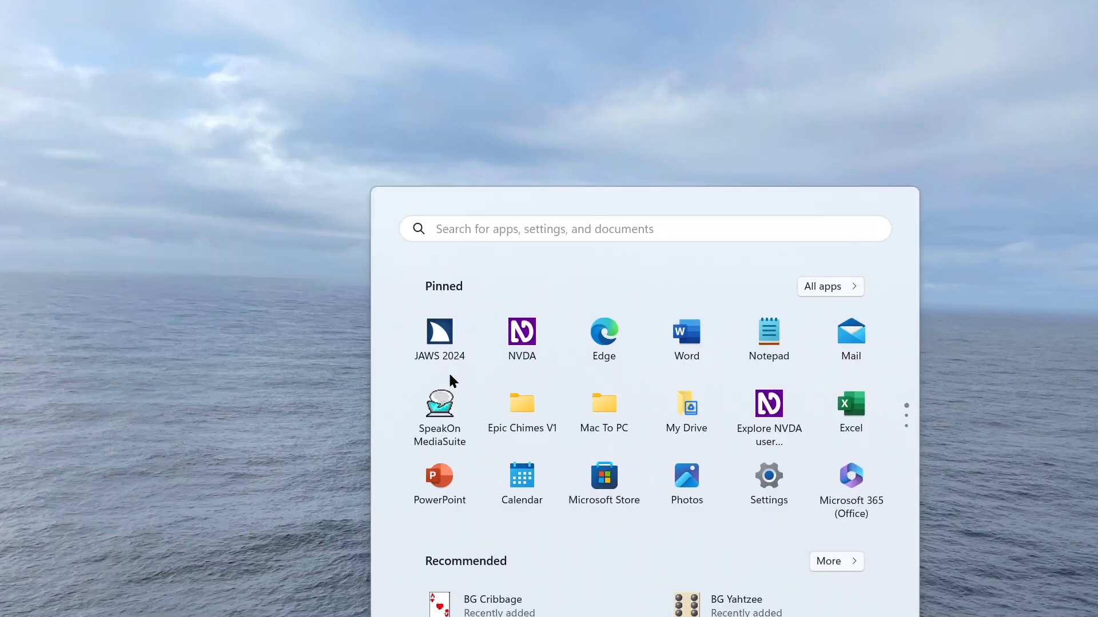
Search Start for a program by typing 'kit'
text(kit)
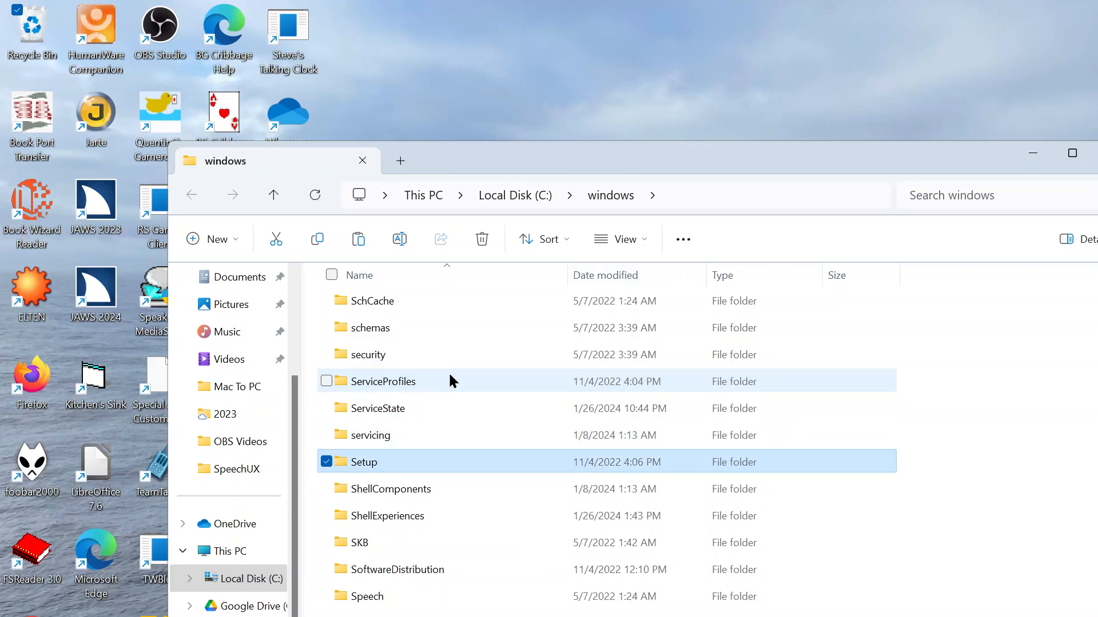
Browse past ShellExperiences in C:\windows down to the SysWOW64 folder
click(393, 516)
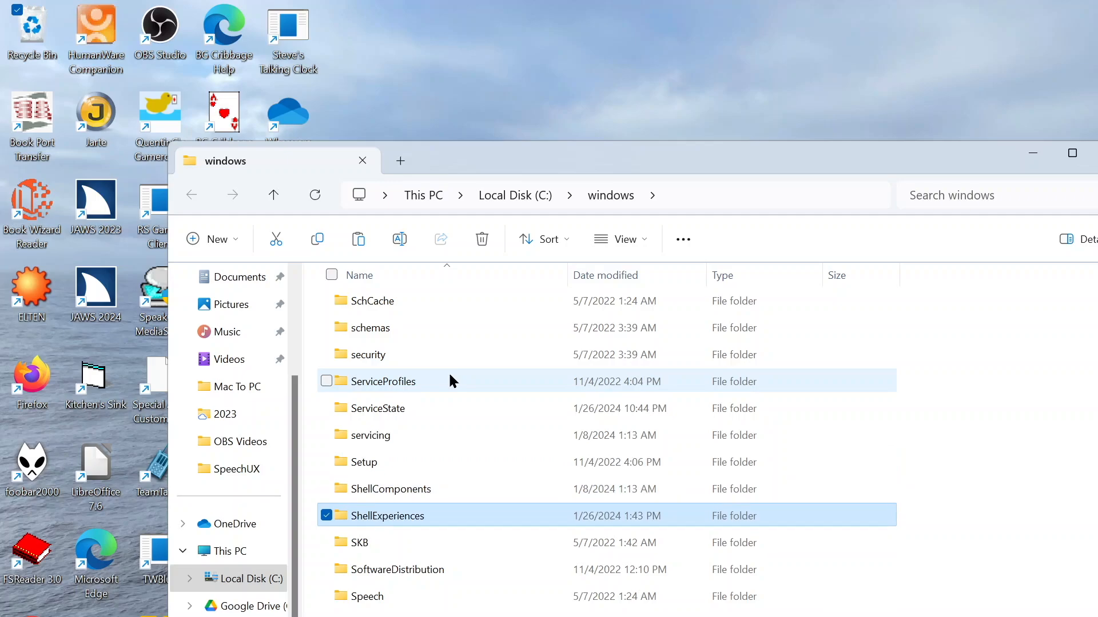
click(396, 570)
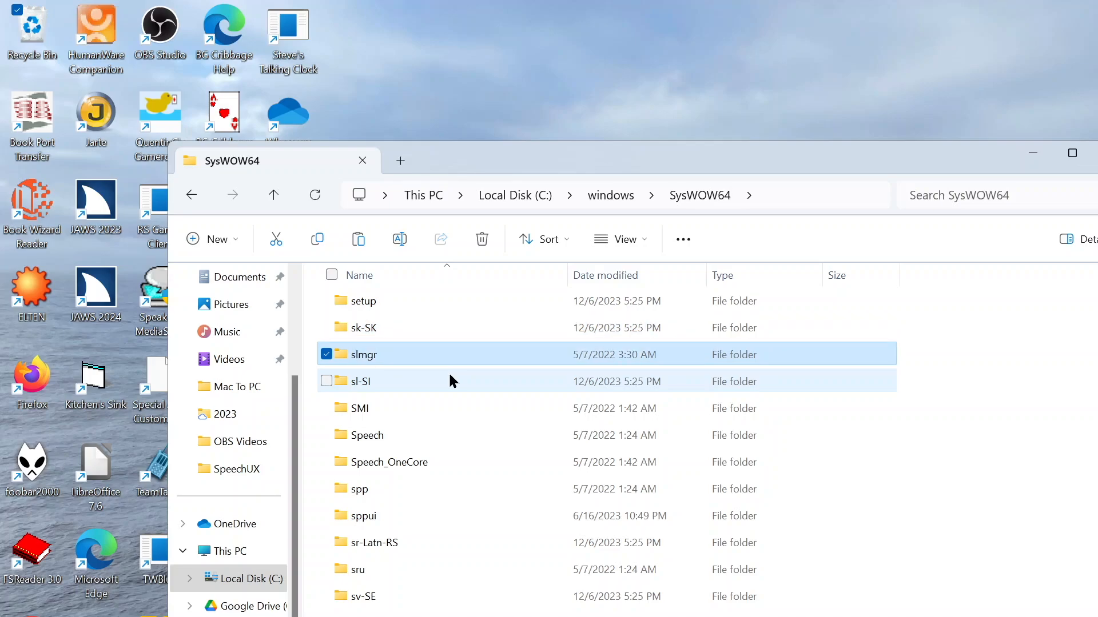
Move from the SMI folder in SysWOW64 to Speech, then select SpeechUX
click(359, 408)
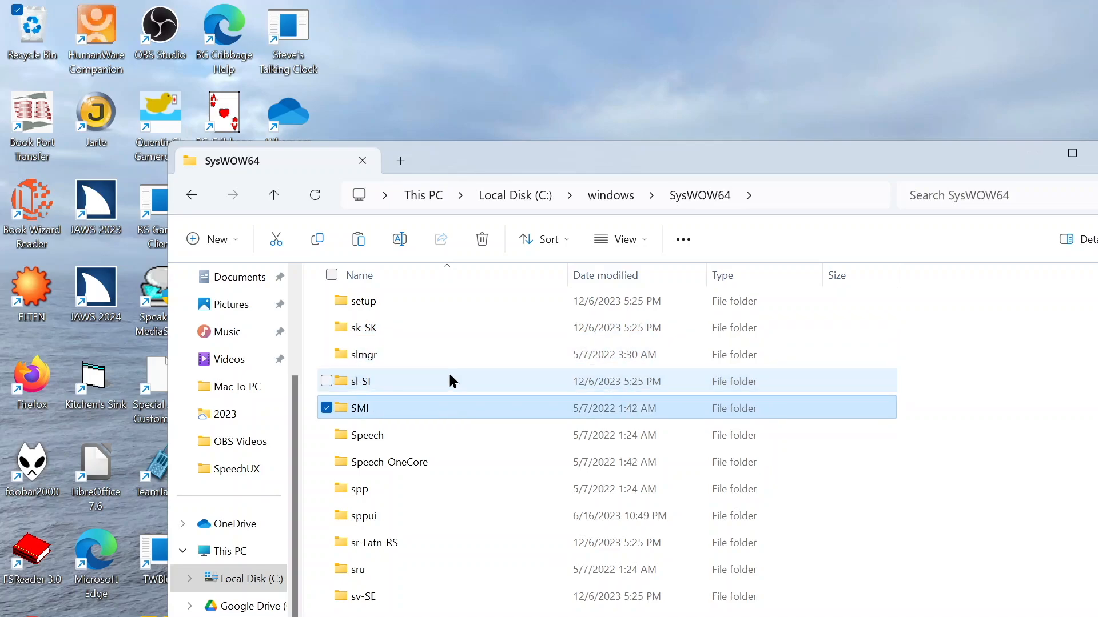
click(366, 435)
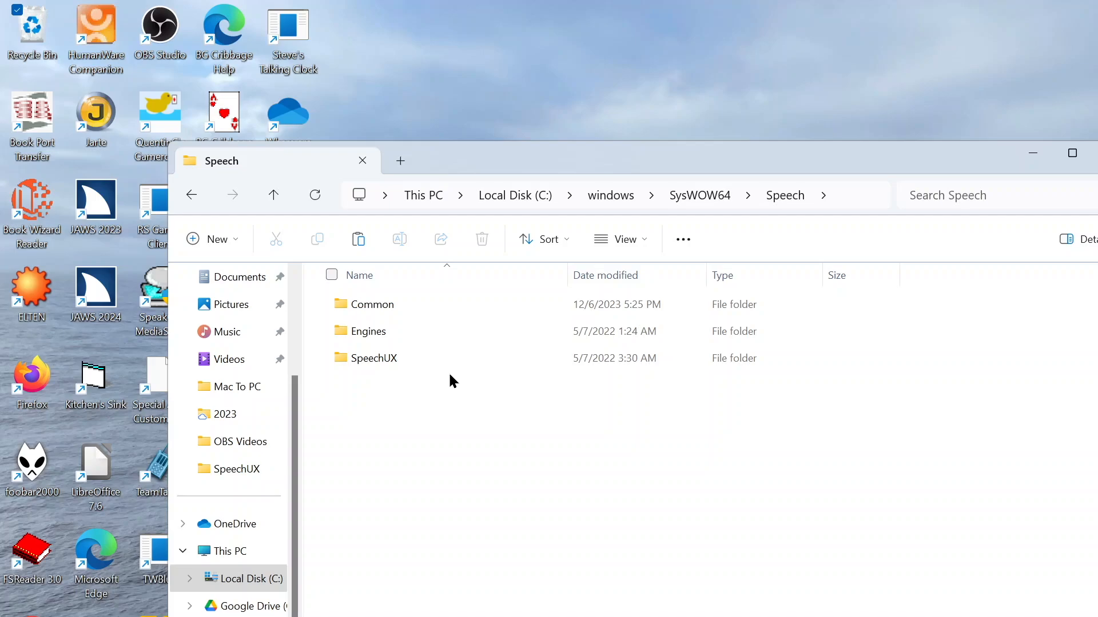
click(373, 358)
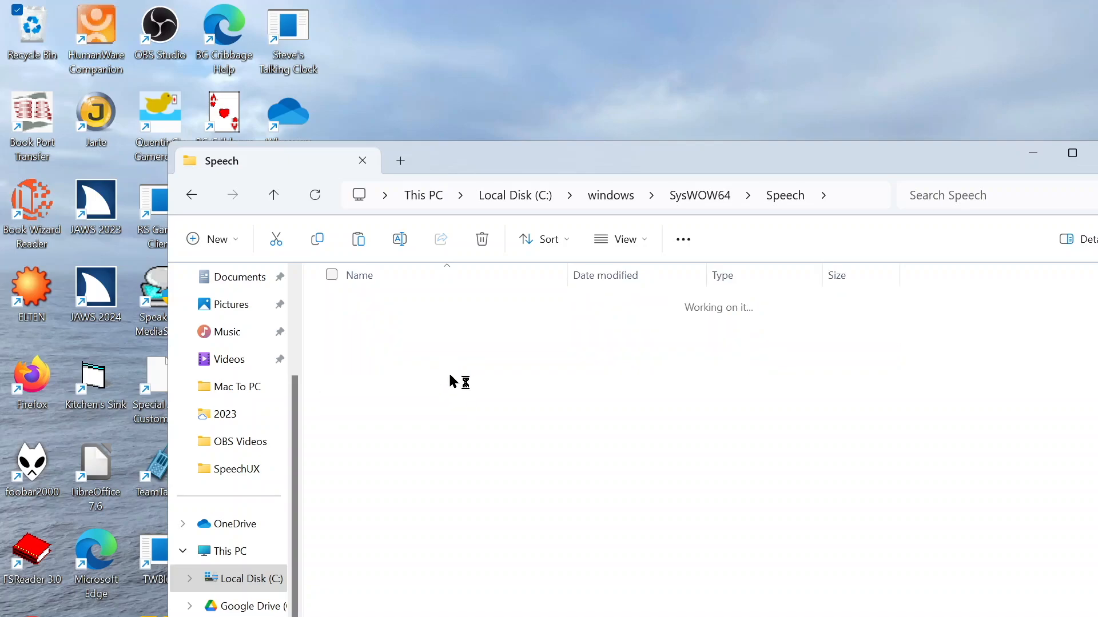
Enter the SpeechUX folder and select the sapi.cpl item
double_click(237, 469)
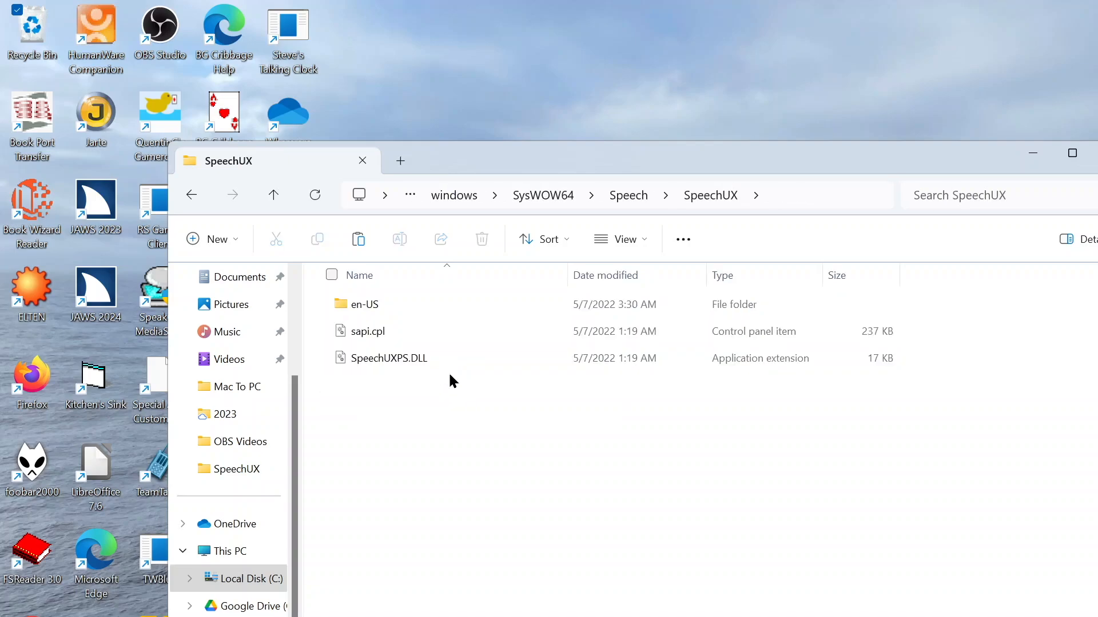
click(367, 331)
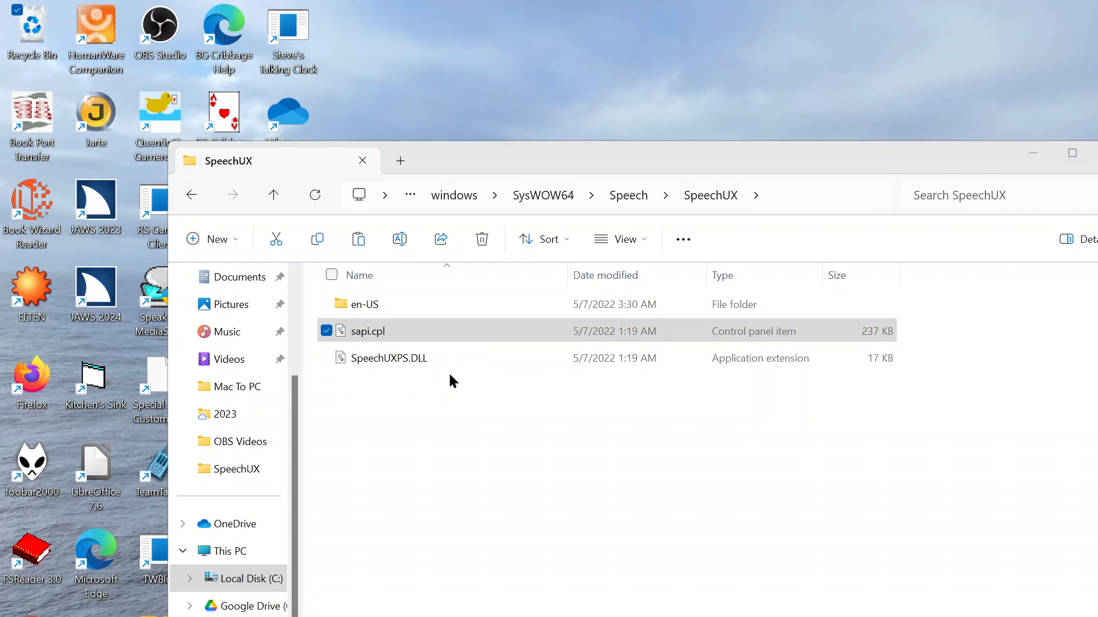
double_click(366, 331)
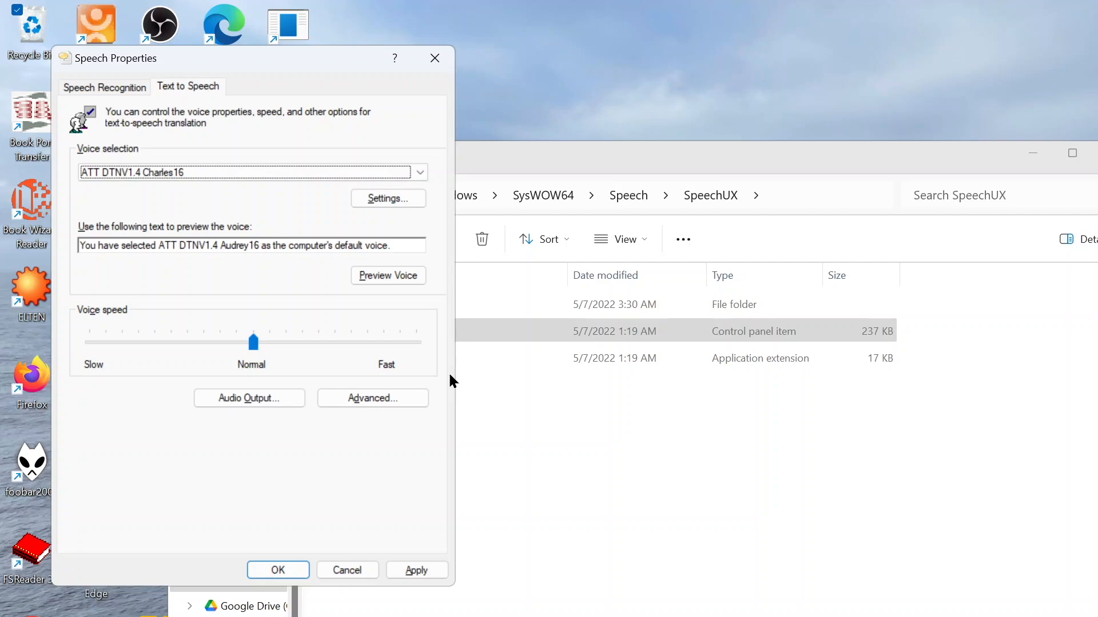
Preview voices Crystal16 then Mike16, leaving ATT DTNV1.4 Mike16 selected
click(387, 275)
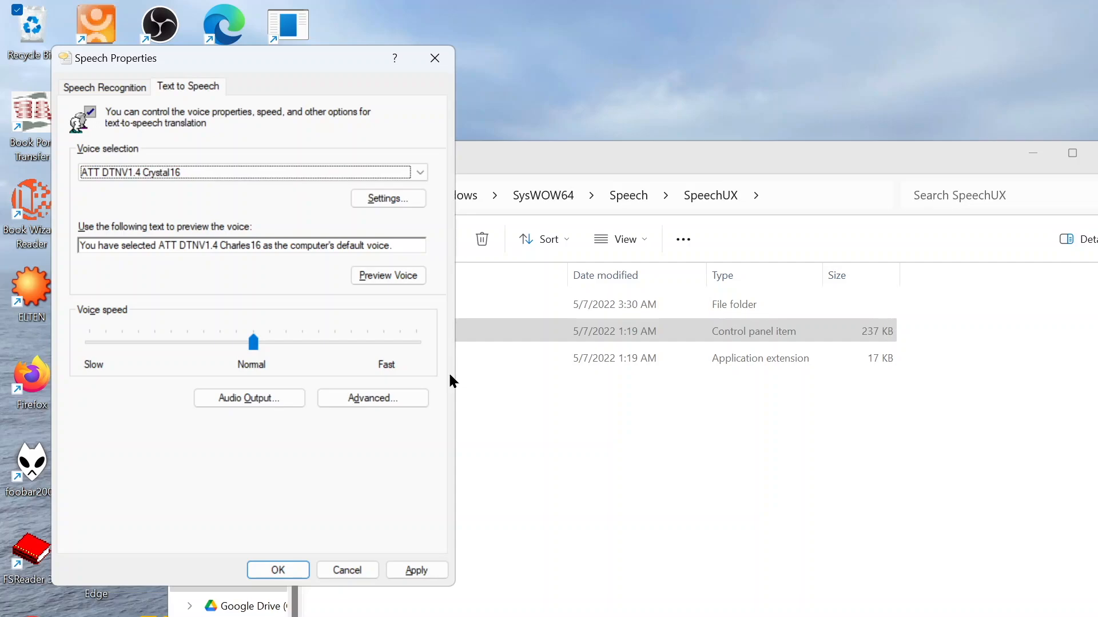
click(388, 275)
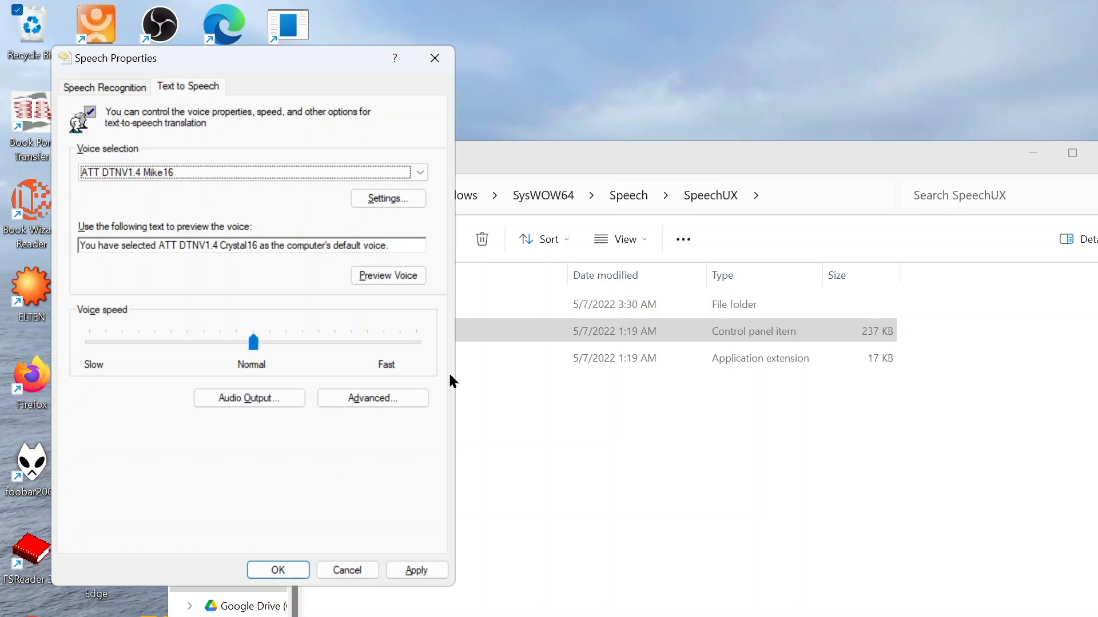
click(387, 275)
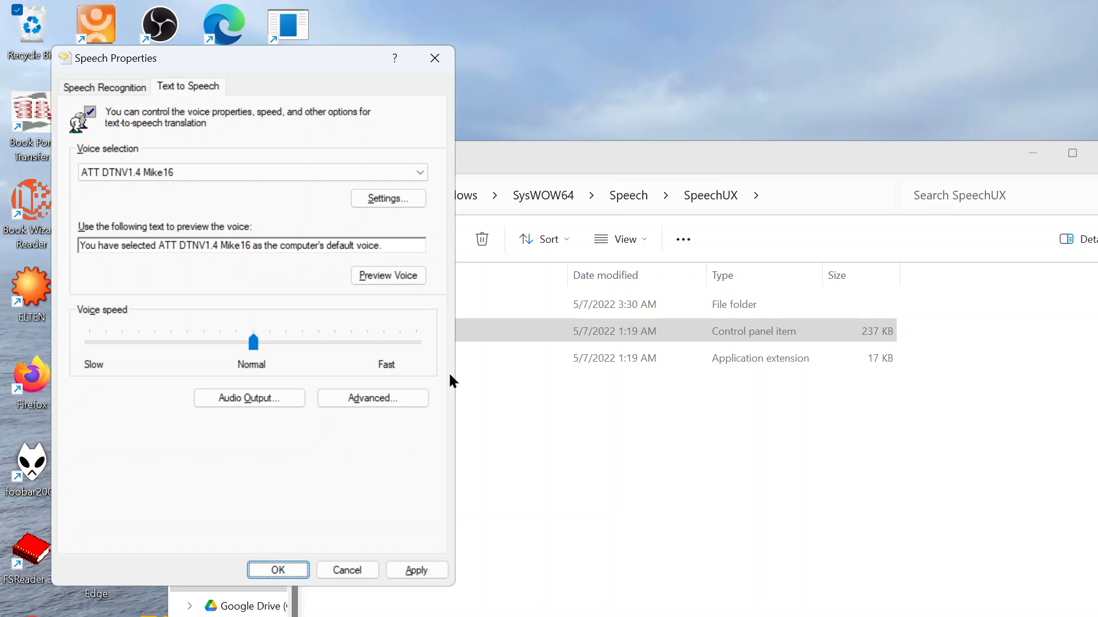
Return to the SpeechUX folder window and reselect sapi.cpl
click(277, 570)
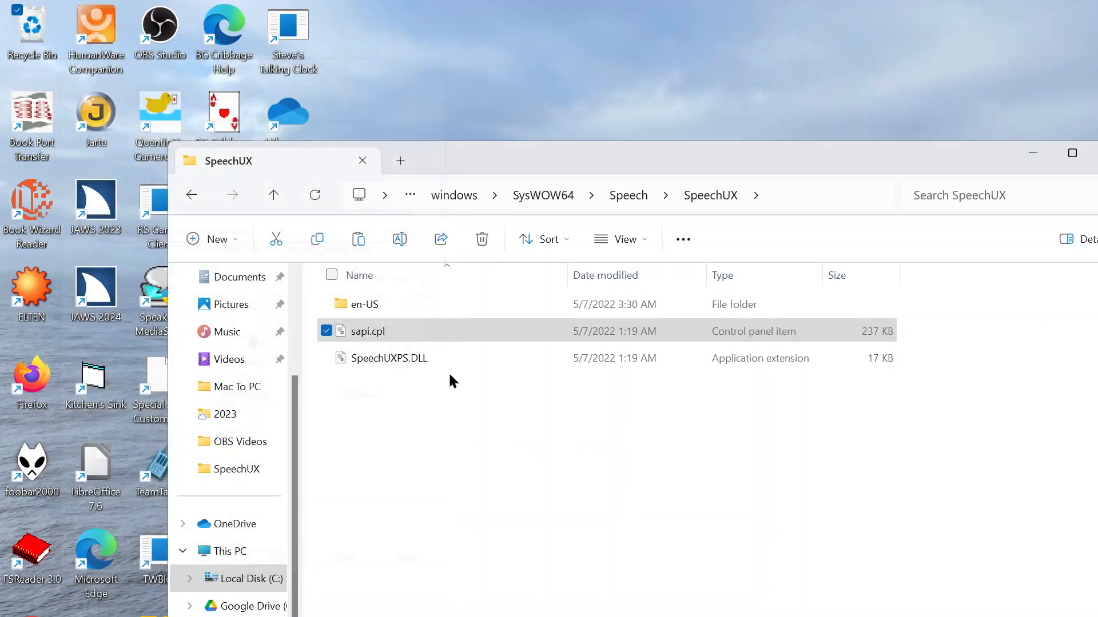
click(367, 331)
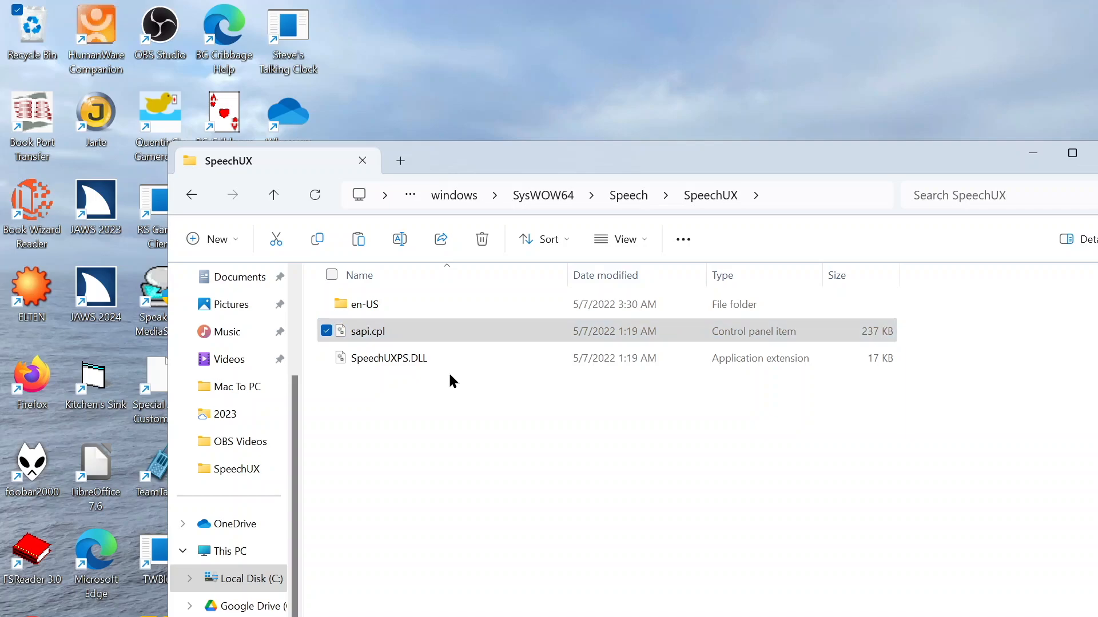
Bring up the full context menu for sapi.cpl
right_click(366, 331)
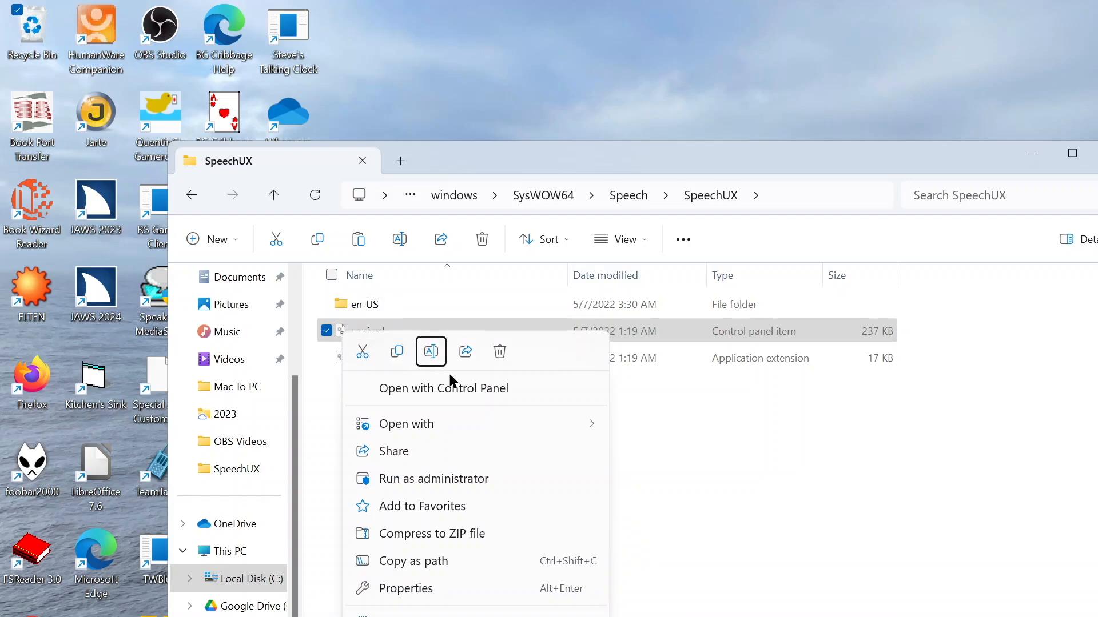
mouse_move(443, 388)
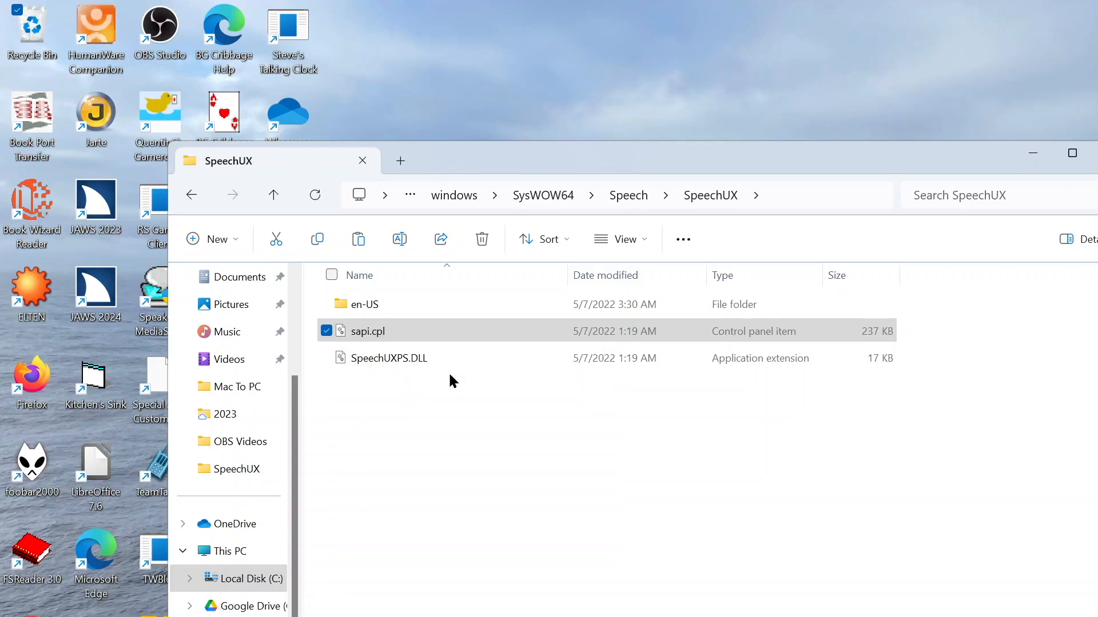
right_click(366, 331)
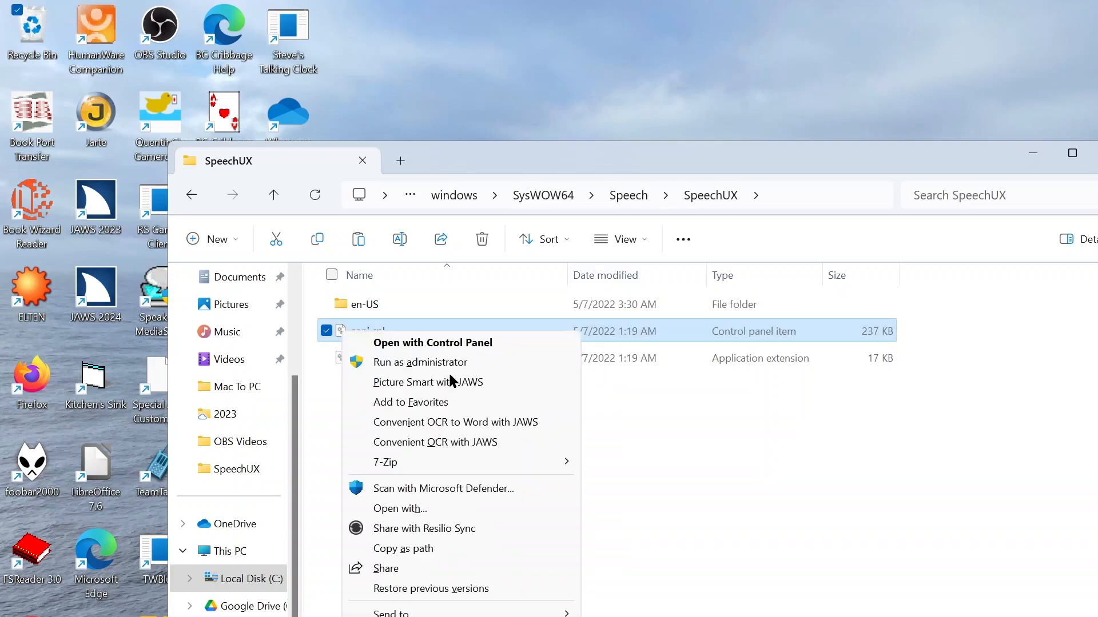
mouse_move(420, 362)
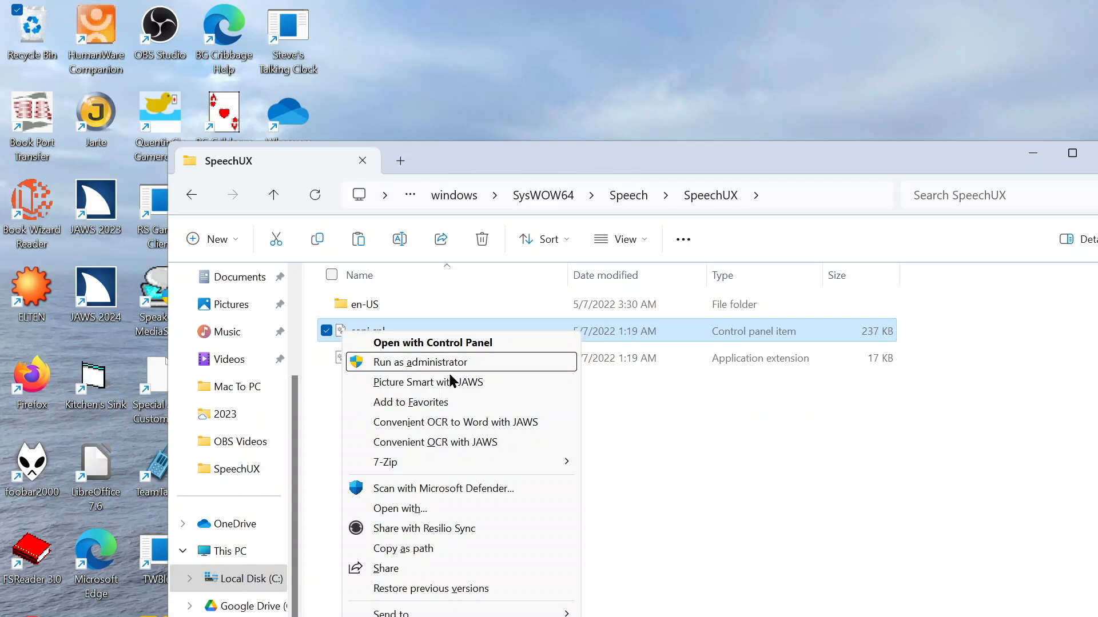
mouse_move(453, 421)
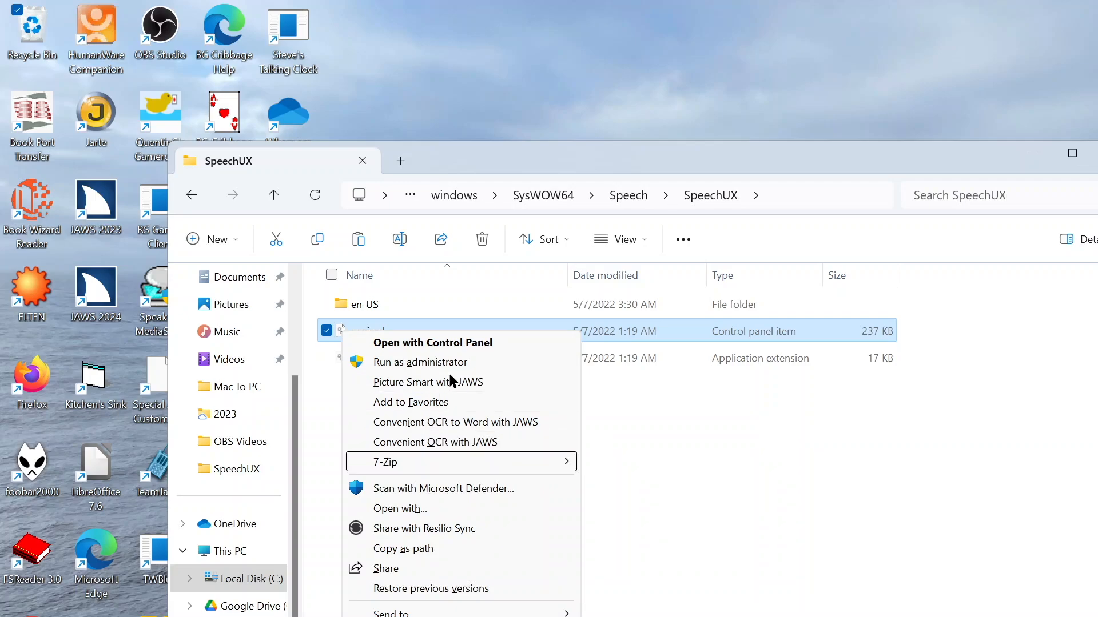
mouse_move(443, 488)
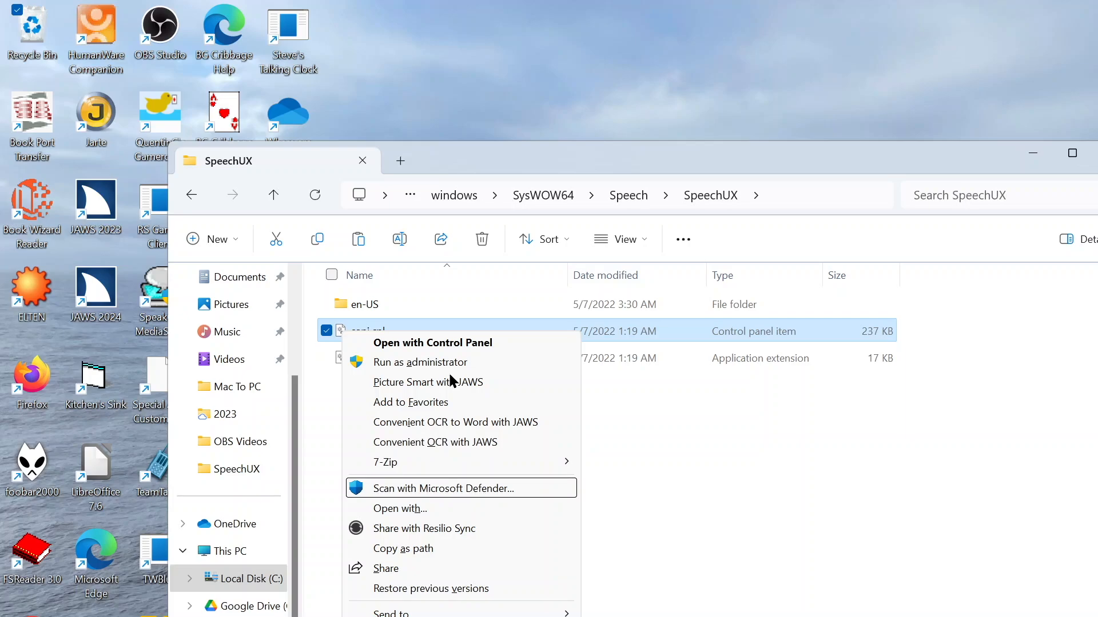
mouse_move(402, 548)
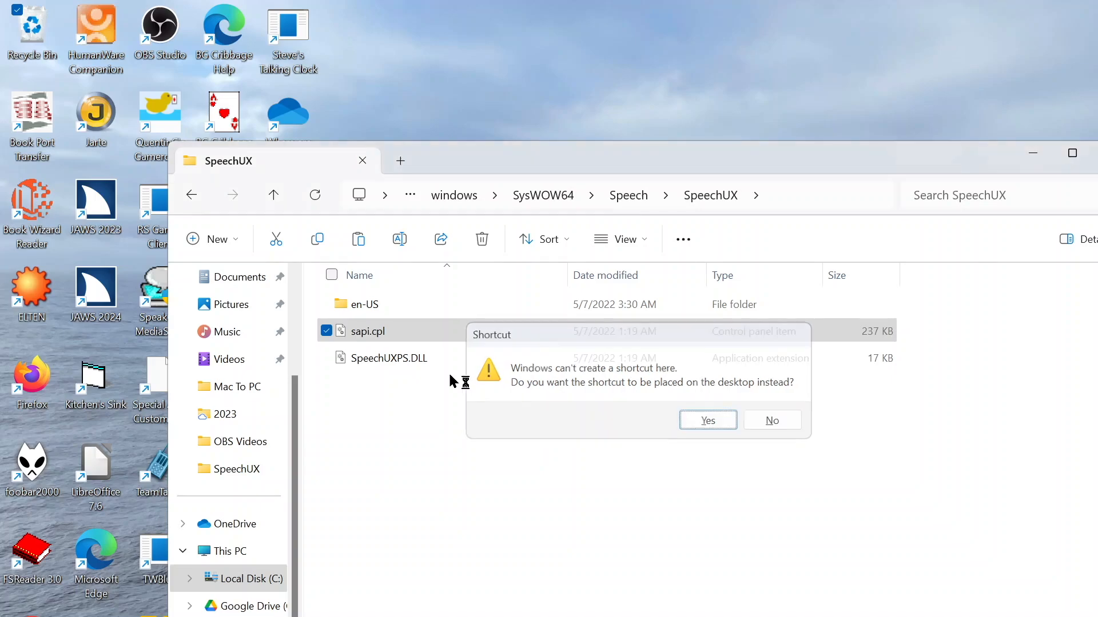
Place the sapi.cpl shortcut on the desktop and close File Explorer
click(771, 421)
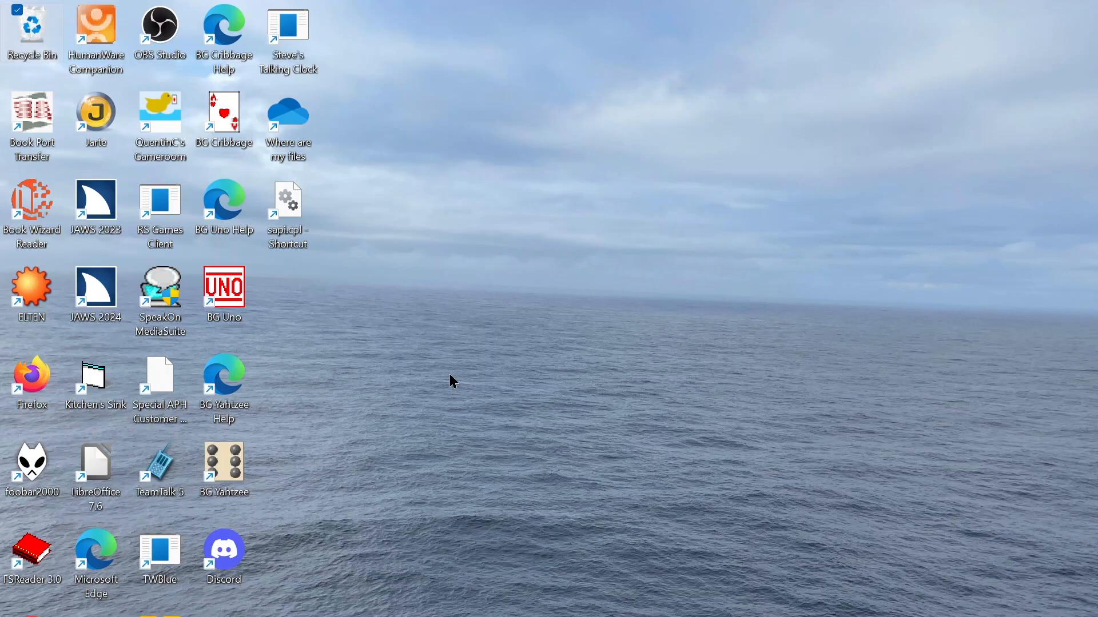
click(159, 287)
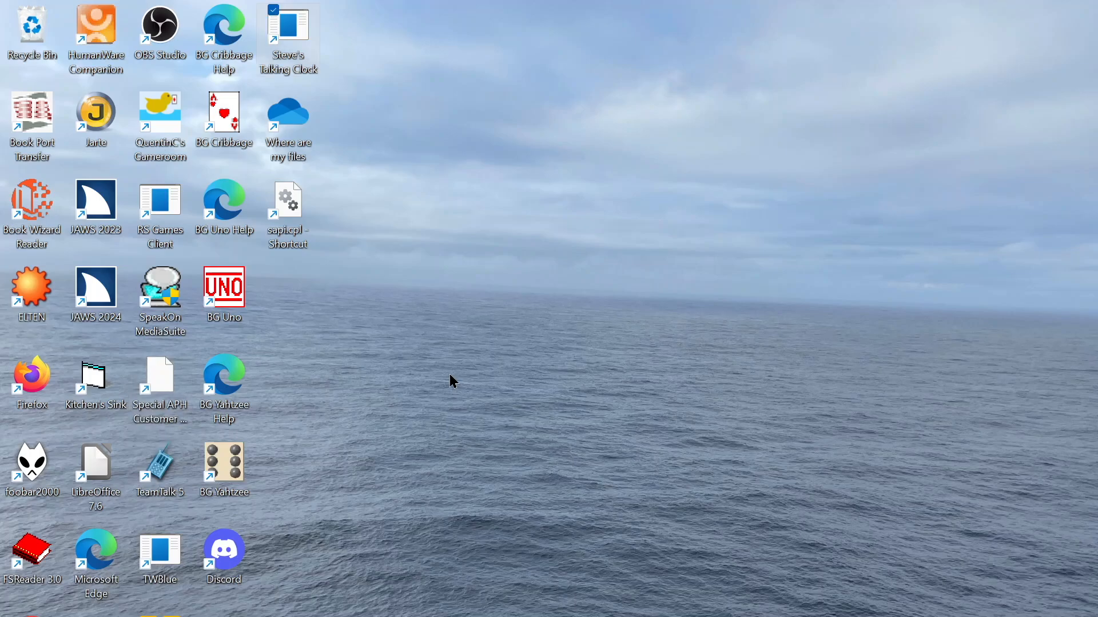
click(287, 203)
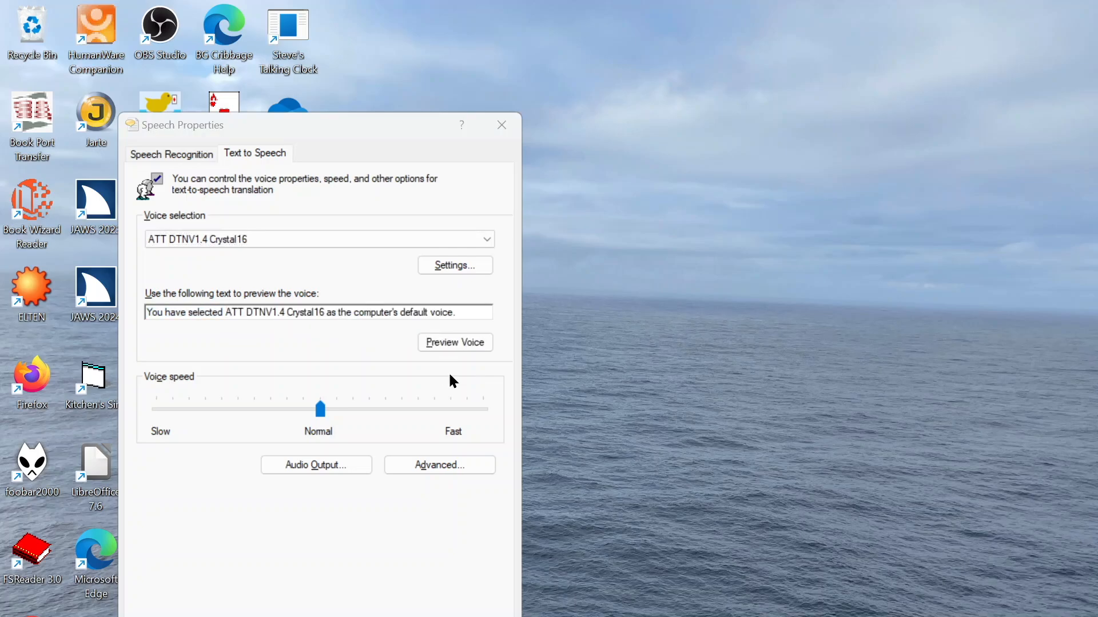
click(500, 124)
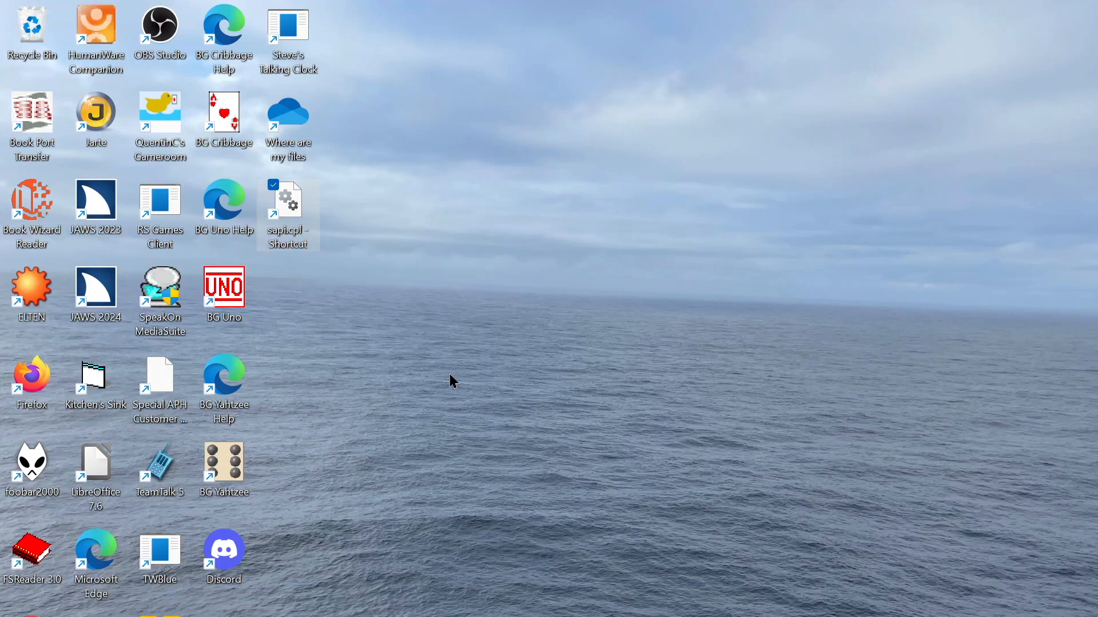